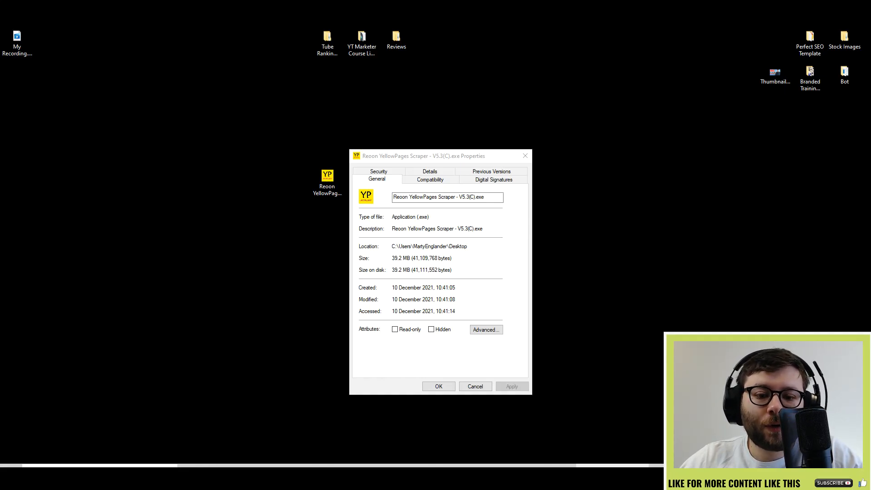
pyautogui.moveTo(545, 64)
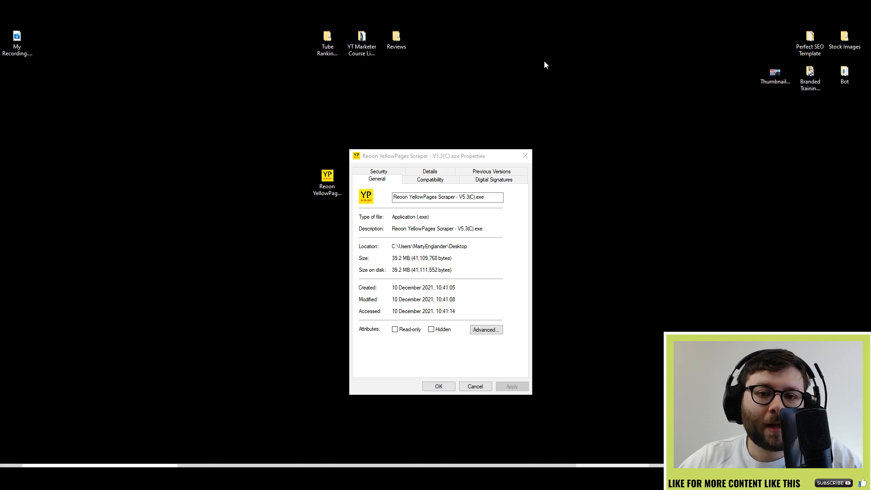
pyautogui.moveTo(600, 140)
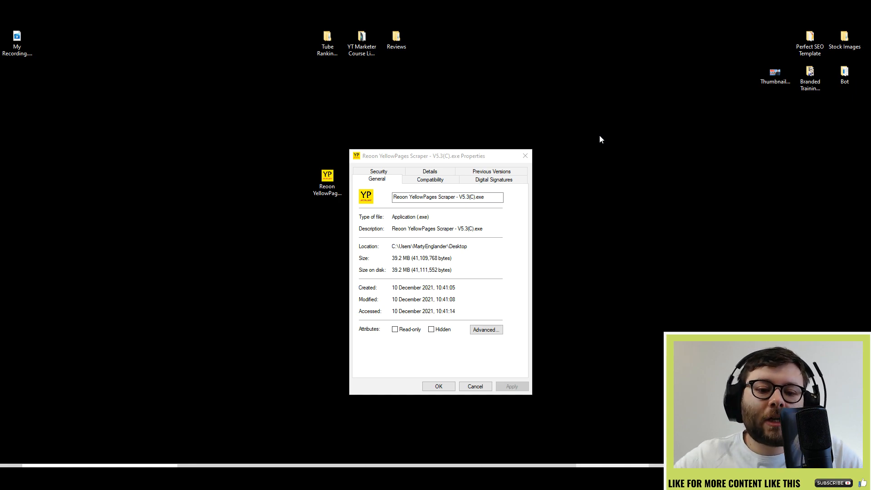
pyautogui.moveTo(544, 135)
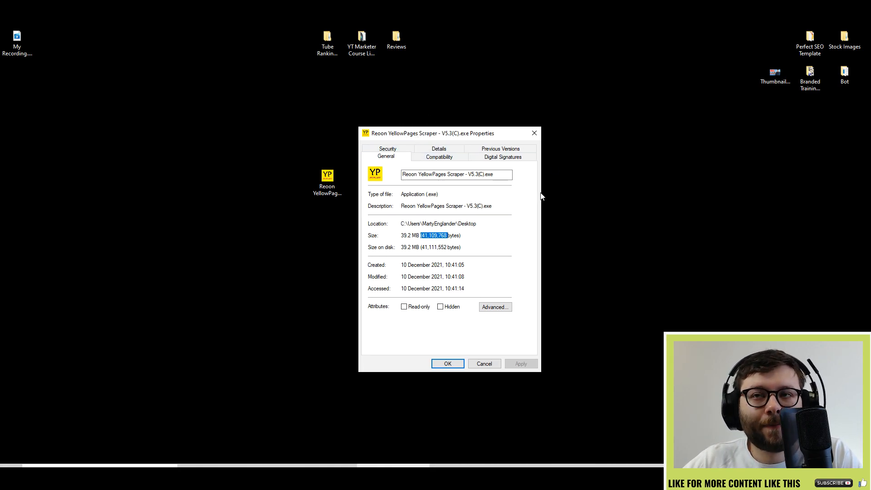
pyautogui.moveTo(297, 192)
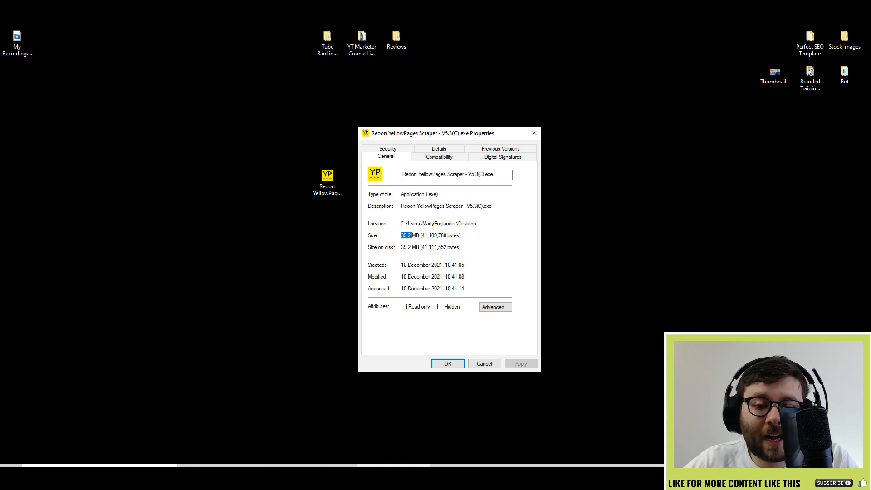
# Close the scraper executable's Properties dialog, leaving the desktop.
pyautogui.click(448, 363)
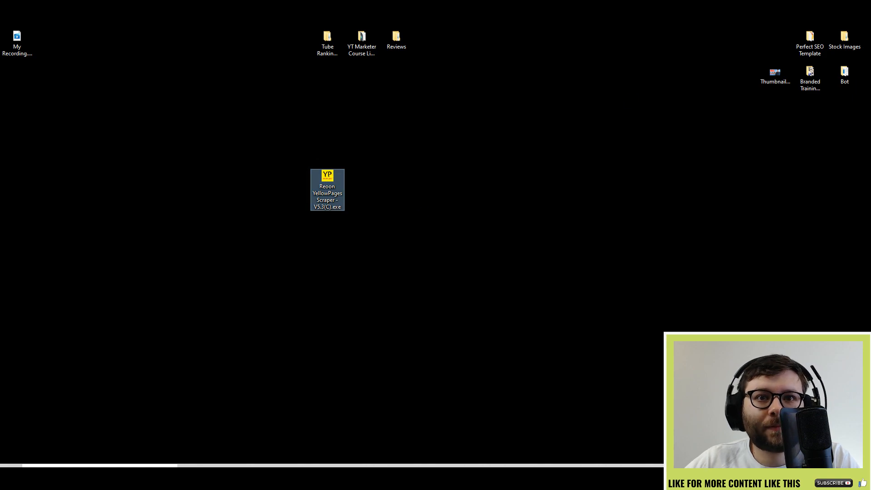
# Launch Reoon YellowPages Scraper from its desktop icon.
pyautogui.doubleClick(327, 190)
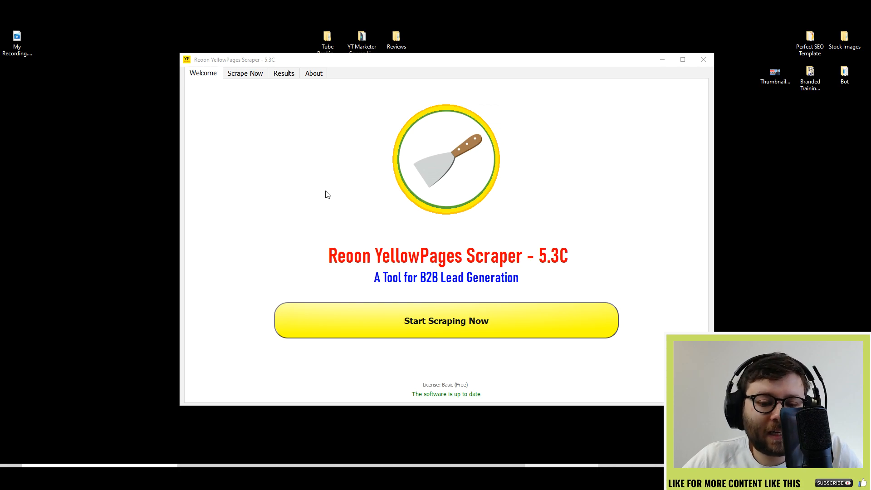
pyautogui.moveTo(514, 330)
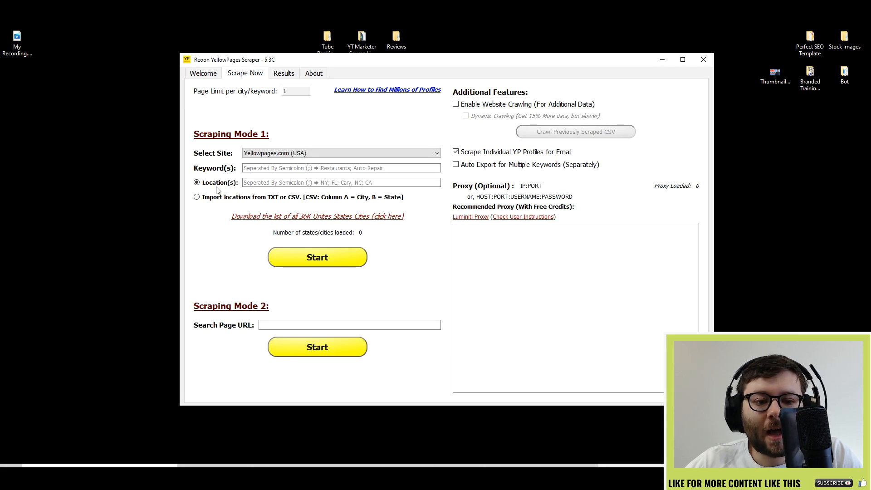
pyautogui.moveTo(180, 77)
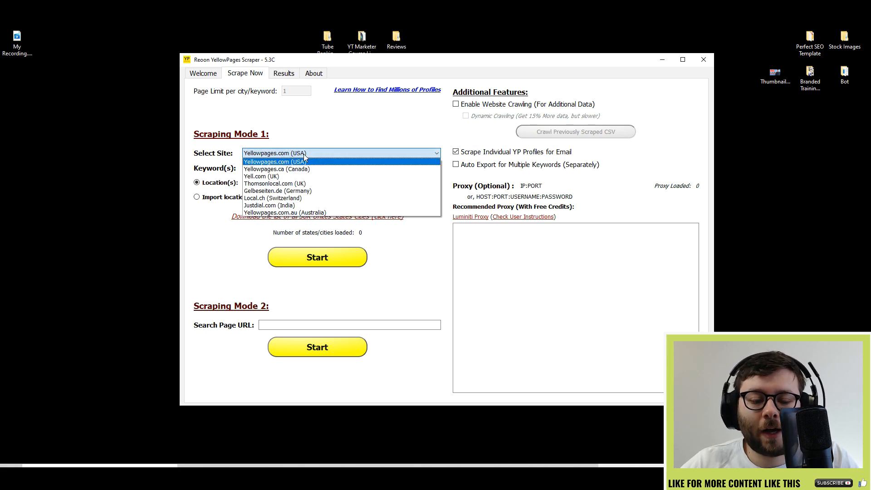
pyautogui.moveTo(300, 183)
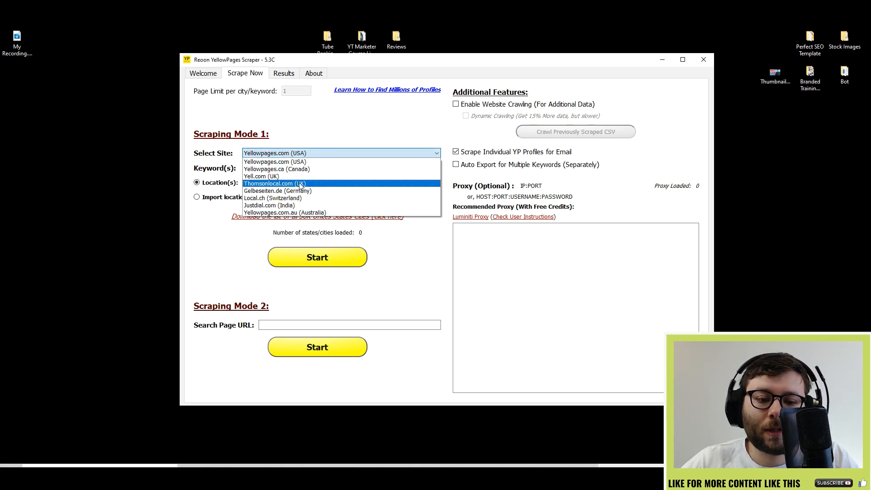
pyautogui.moveTo(318, 178)
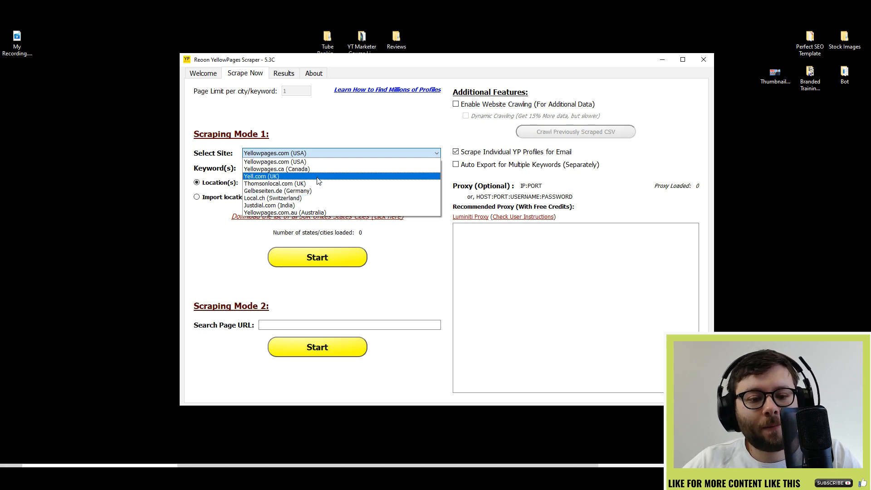
pyautogui.moveTo(315, 181)
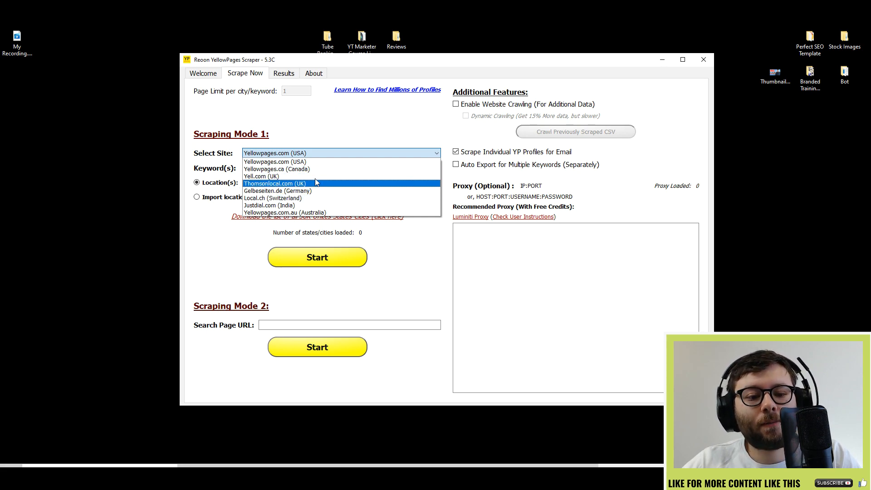
# Choose Yell.com (UK), keyword Auto Repair (removing stray Accountant), location Manchester.
pyautogui.click(261, 176)
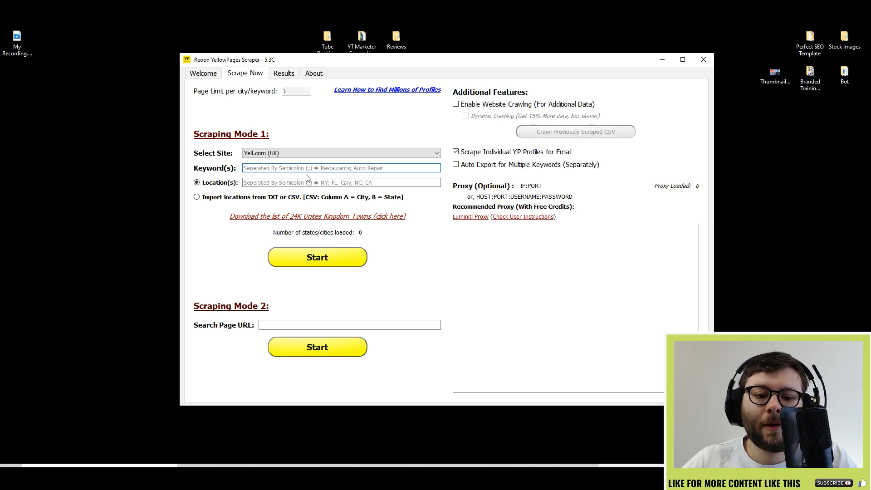
pyautogui.write('Auto')
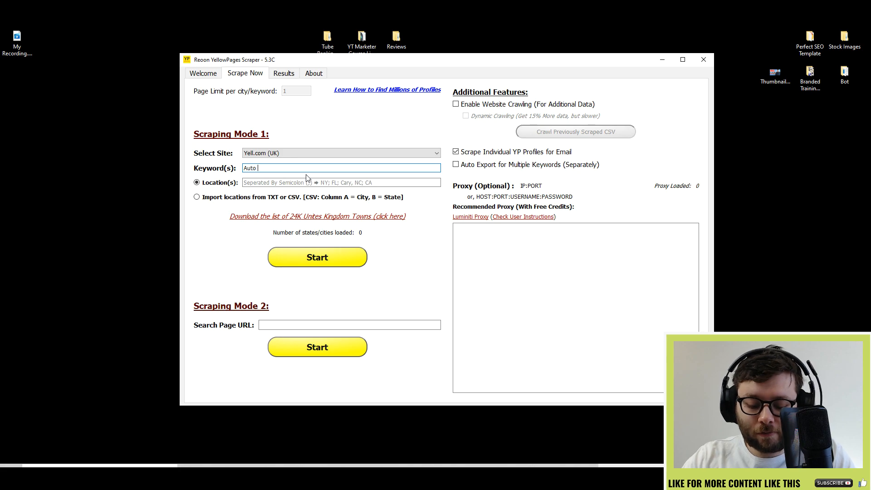
pyautogui.write('Repair,')
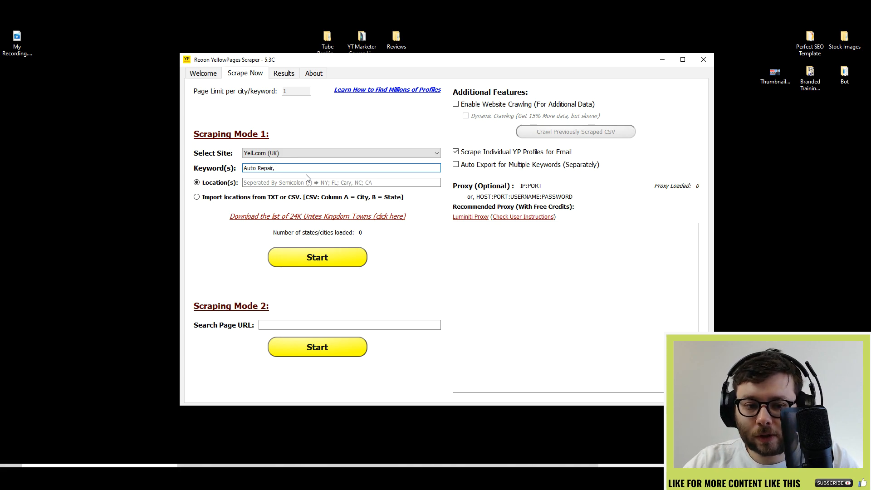
pyautogui.write('Accountant')
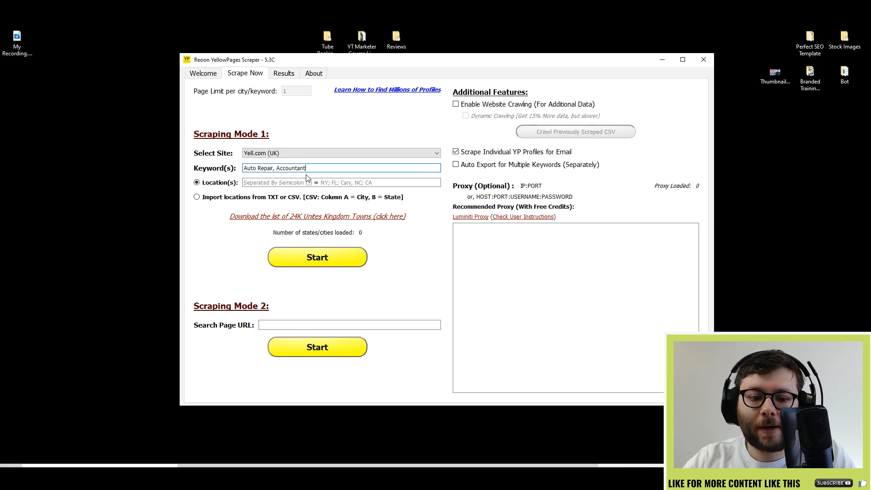
pyautogui.press('Backspace')
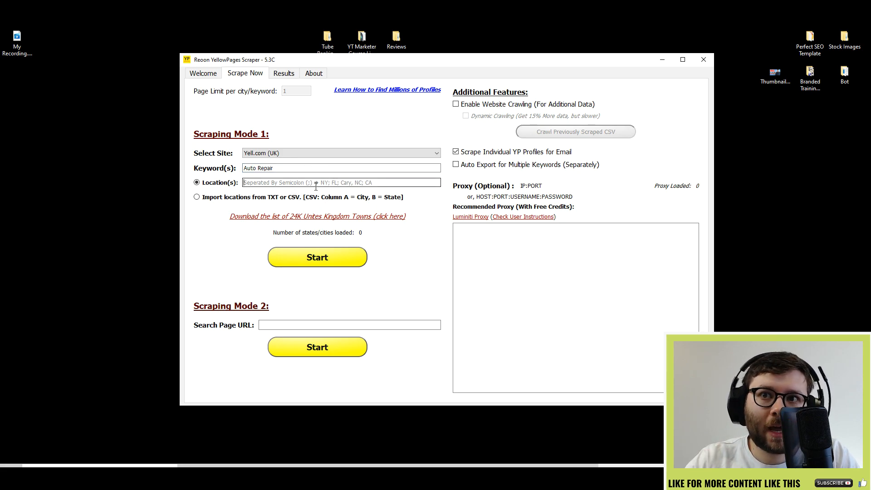
pyautogui.write('Manche')
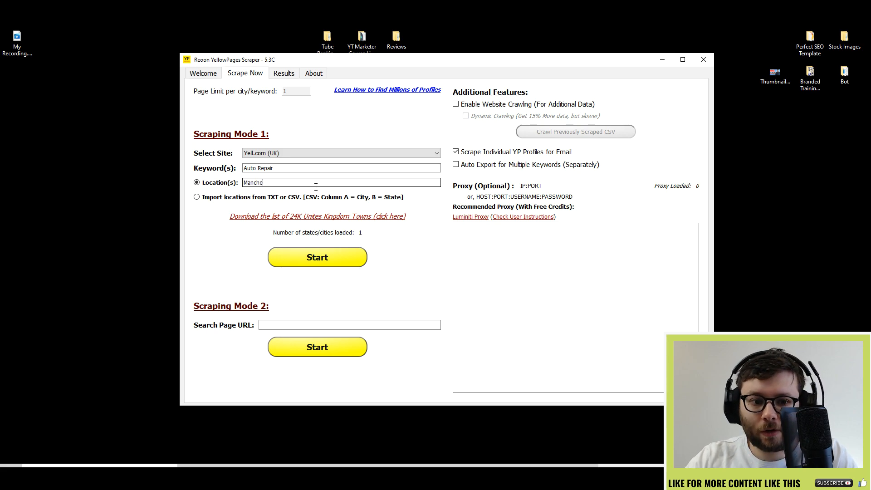
pyautogui.write('ster')
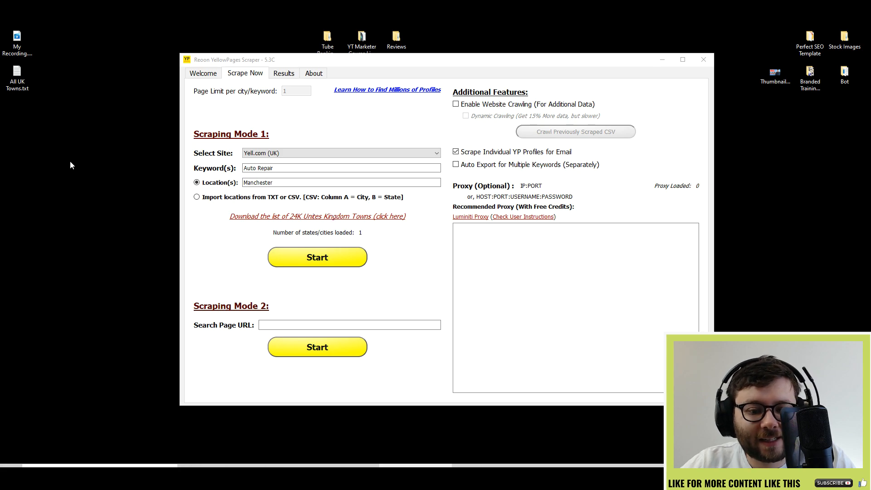
# Browse the UK towns text file and close it again.
pyautogui.doubleClick(17, 73)
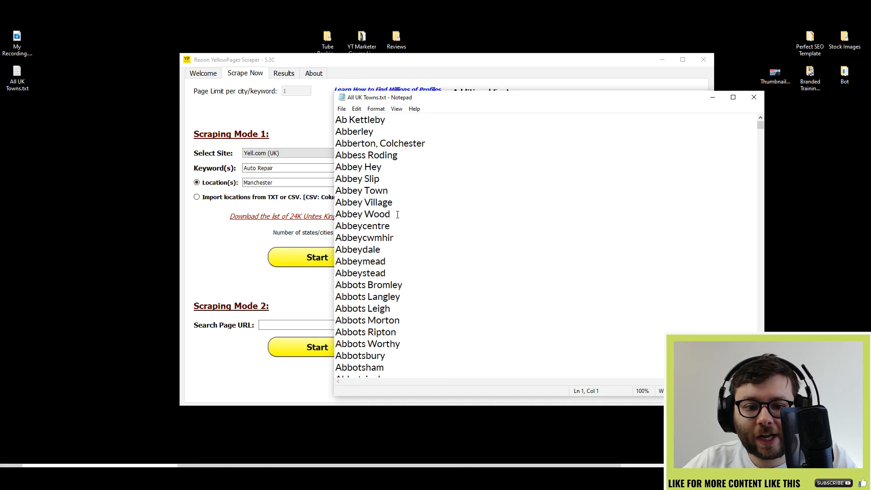
pyautogui.scroll(-3)
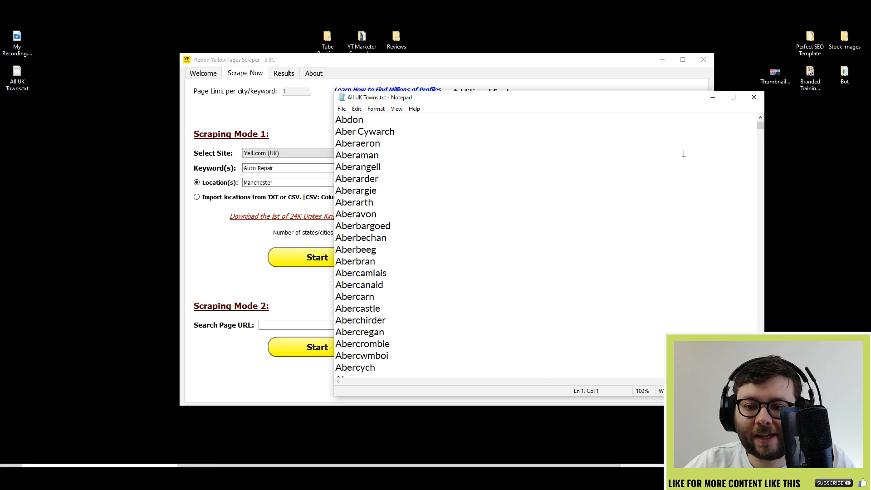
pyautogui.scroll(-3)
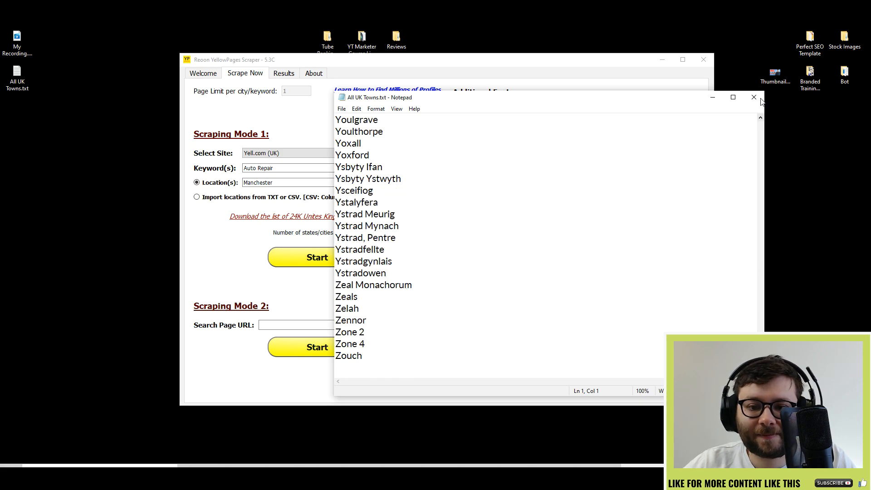
pyautogui.click(753, 97)
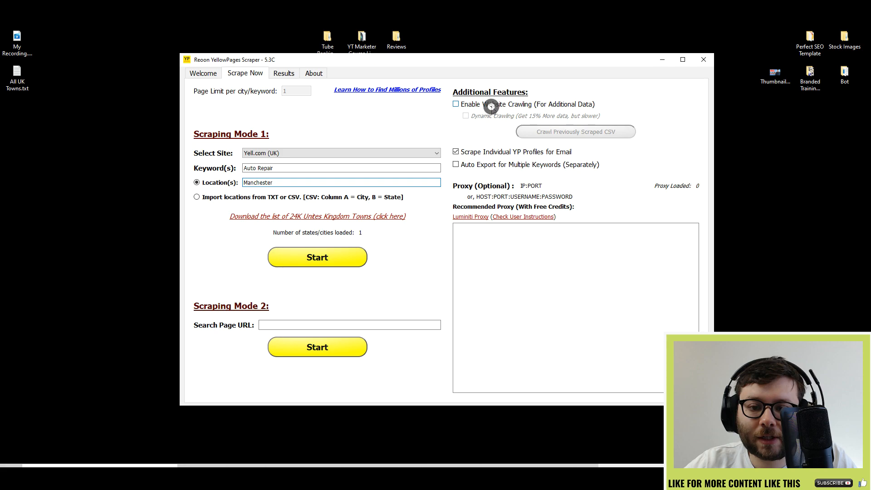
pyautogui.click(455, 104)
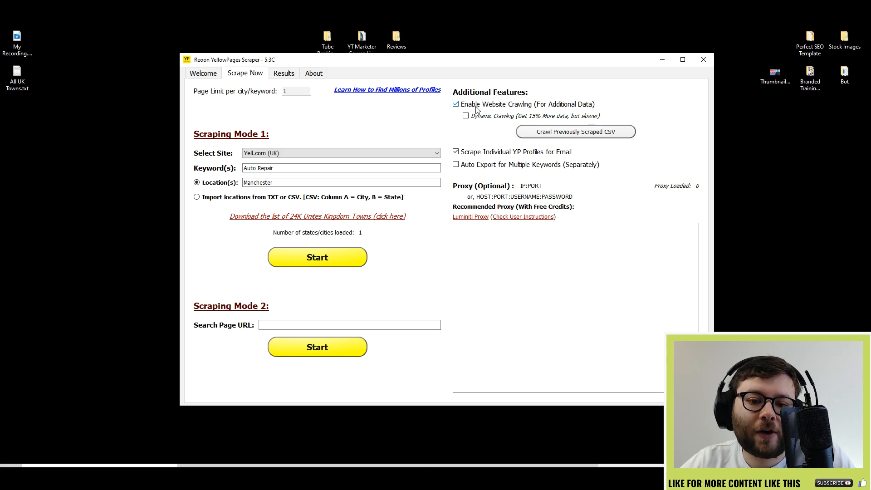
pyautogui.click(456, 103)
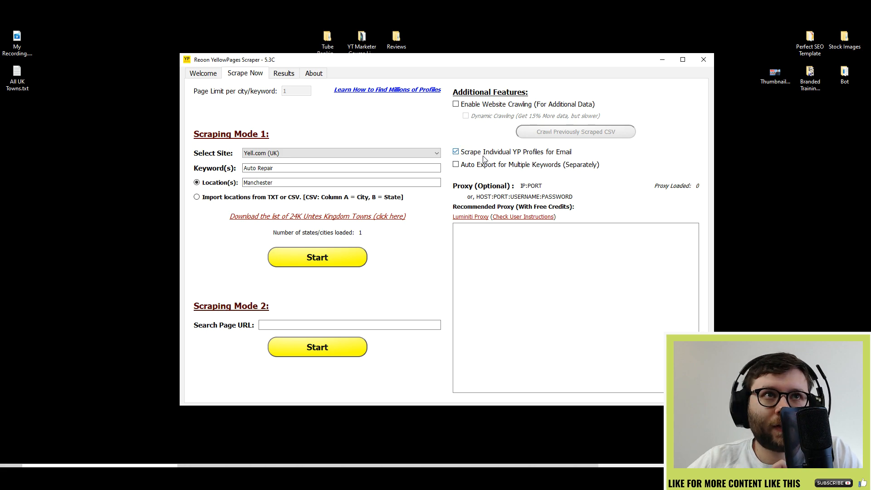
pyautogui.moveTo(466, 162)
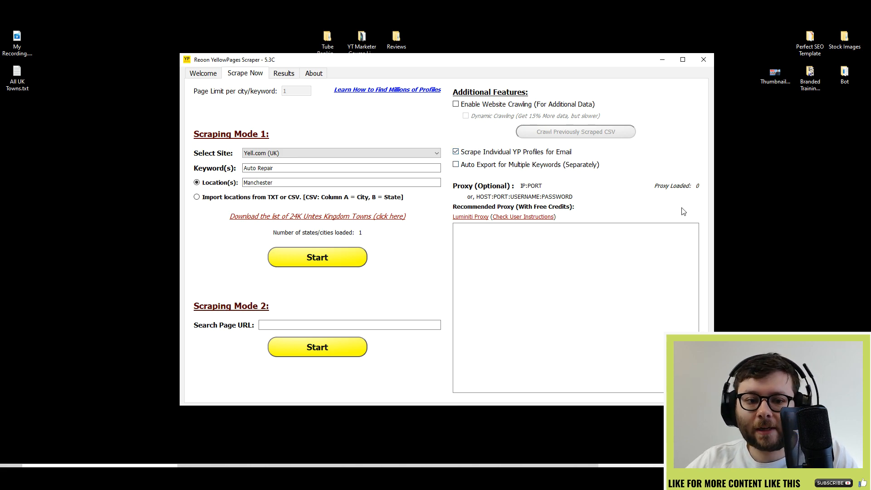
pyautogui.moveTo(557, 184)
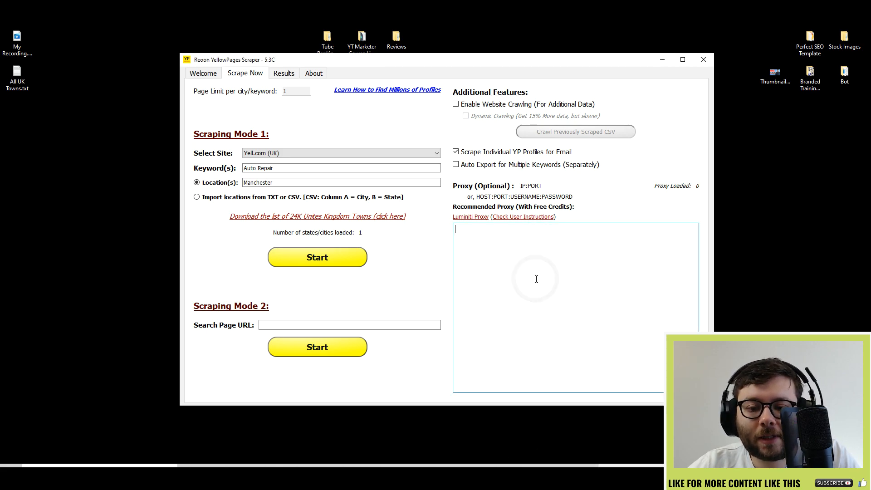
pyautogui.moveTo(481, 221)
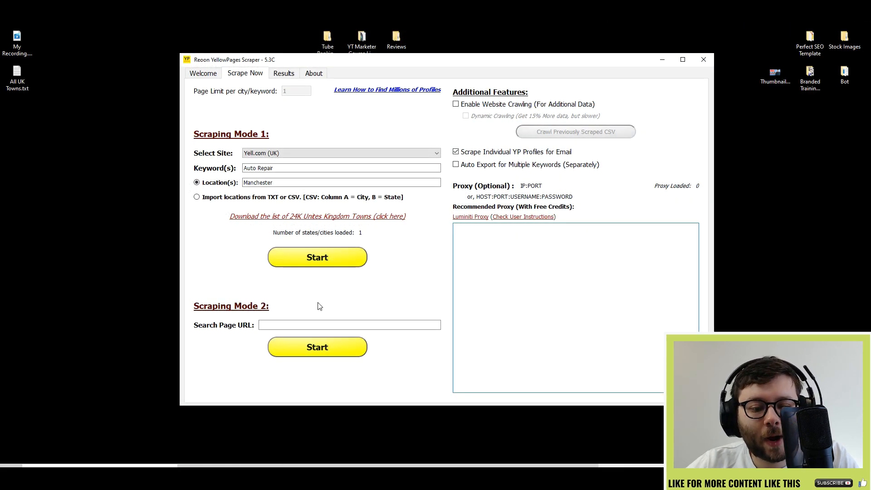
# Start the Manchester Auto Repair scrape with website crawling kept disabled.
pyautogui.click(318, 258)
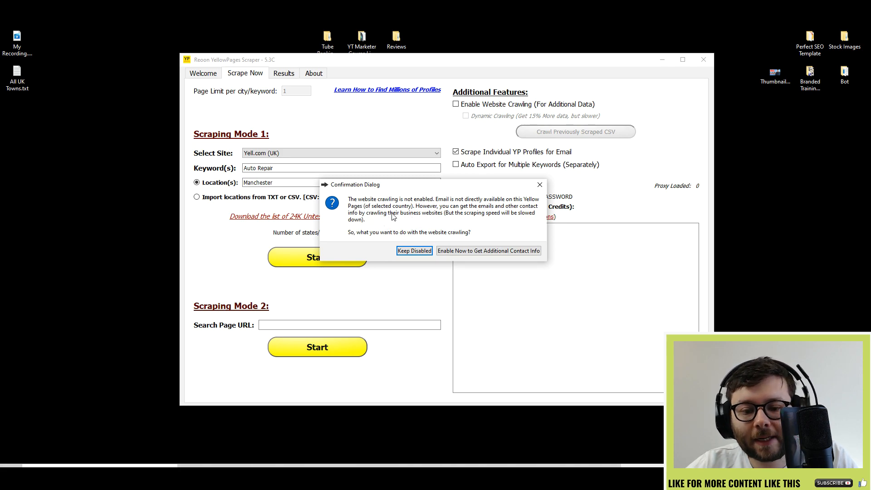
pyautogui.moveTo(405, 222)
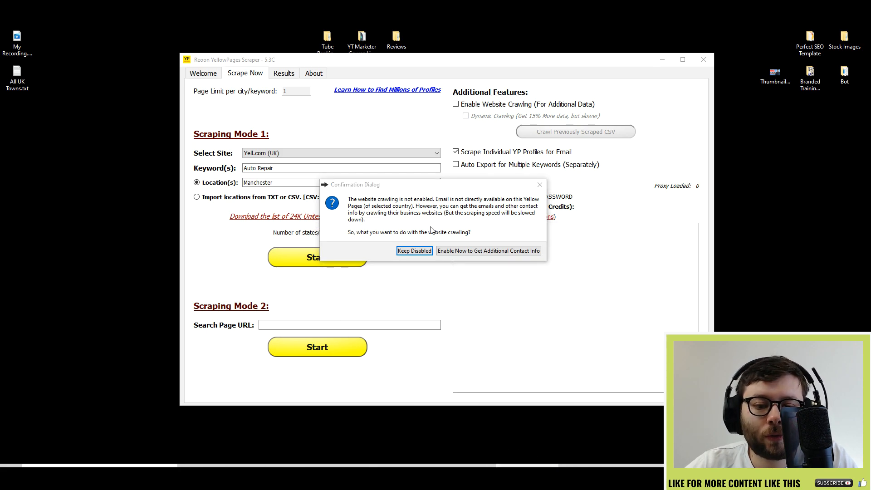
pyautogui.moveTo(470, 241)
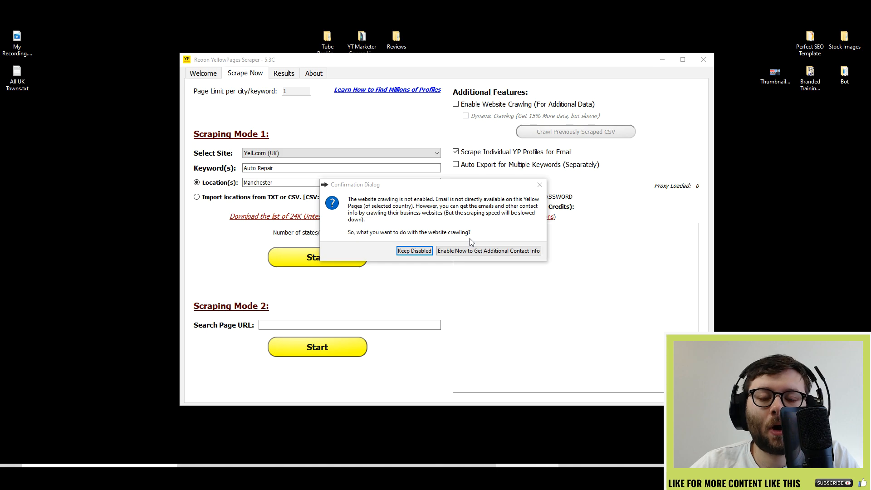
pyautogui.moveTo(482, 232)
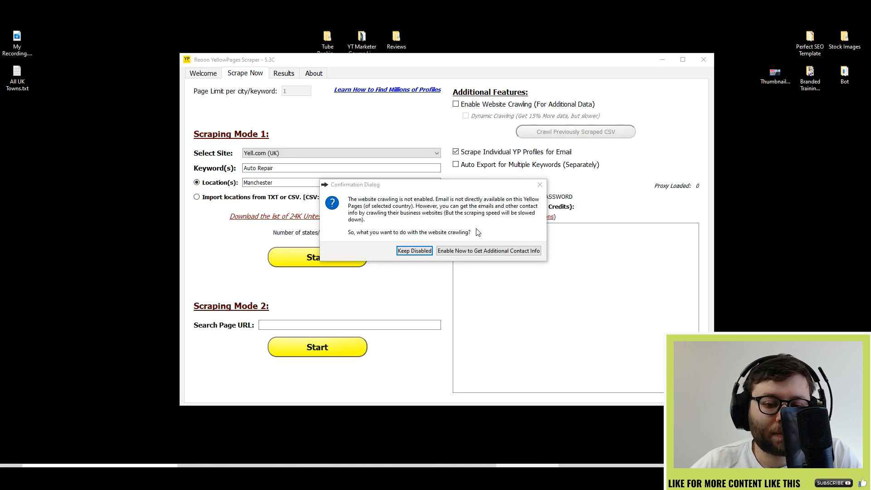
pyautogui.moveTo(415, 258)
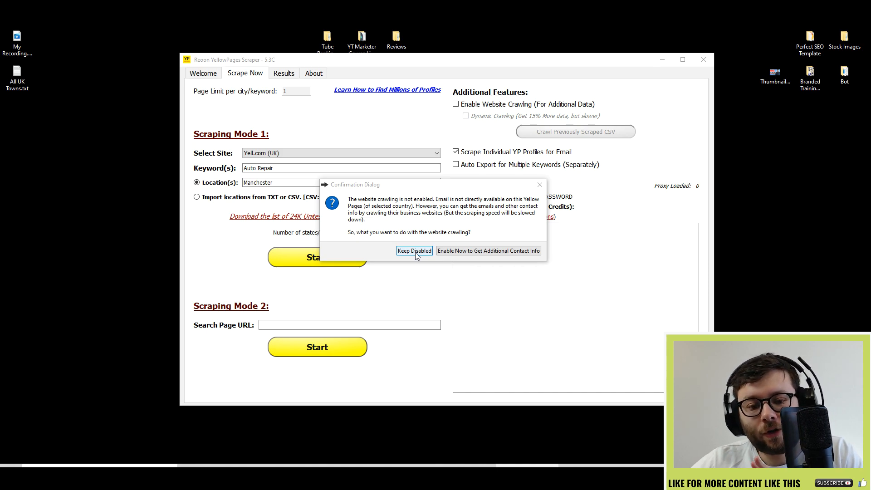
pyautogui.moveTo(412, 255)
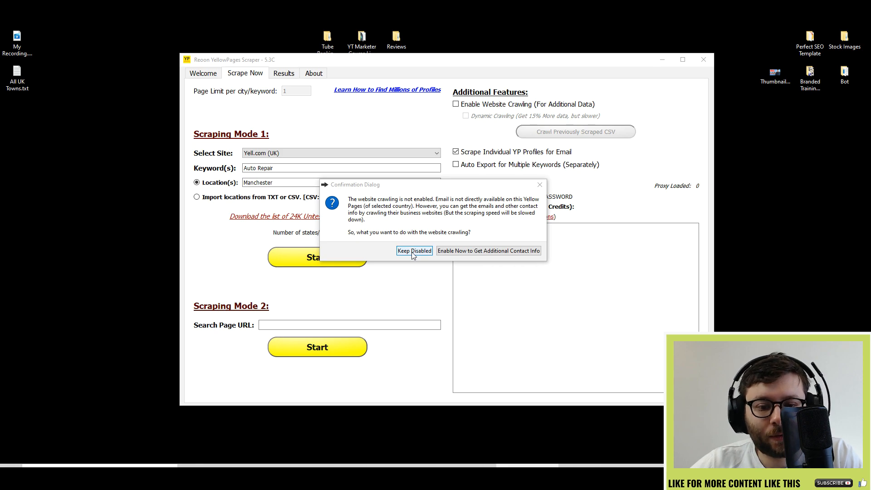
pyautogui.click(414, 251)
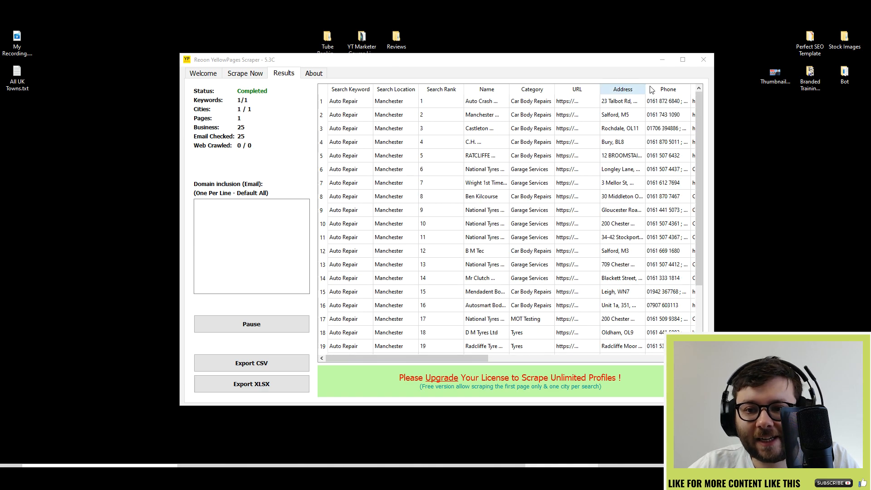
# Maximize the results and inspect row 9's full Yell URL, business year and B M Tec's website.
pyautogui.click(682, 60)
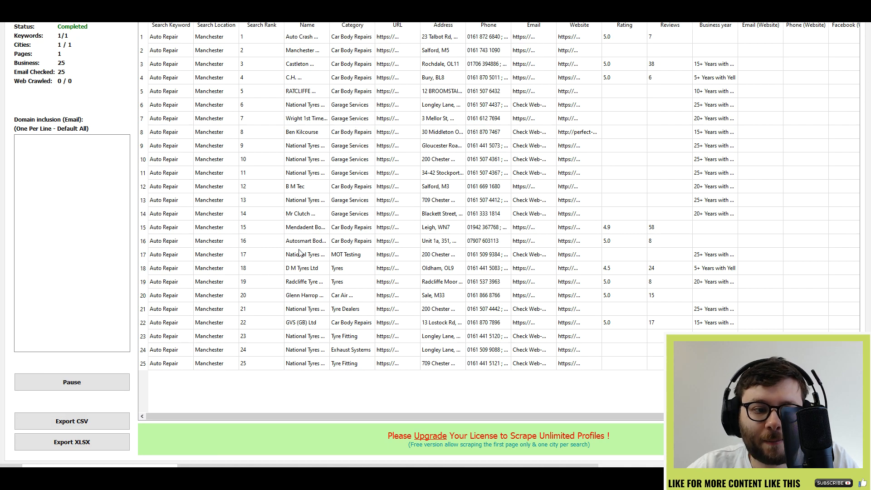
pyautogui.click(396, 145)
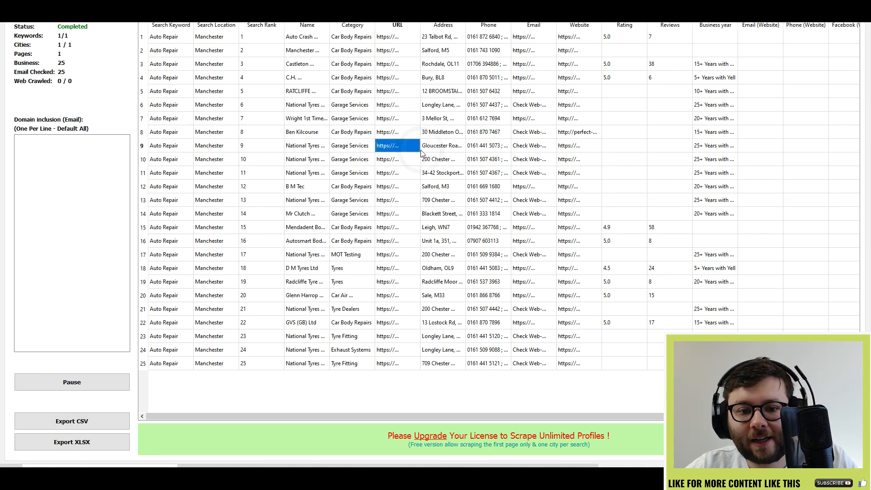
pyautogui.doubleClick(394, 145)
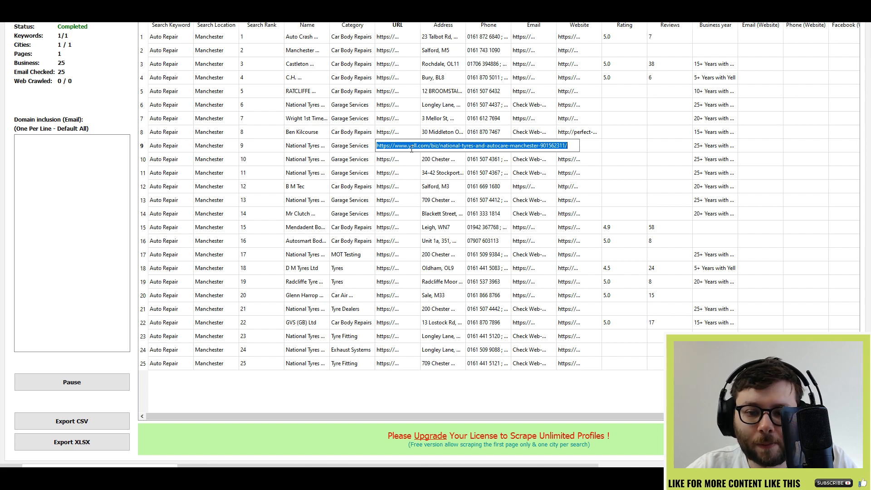
pyautogui.click(715, 145)
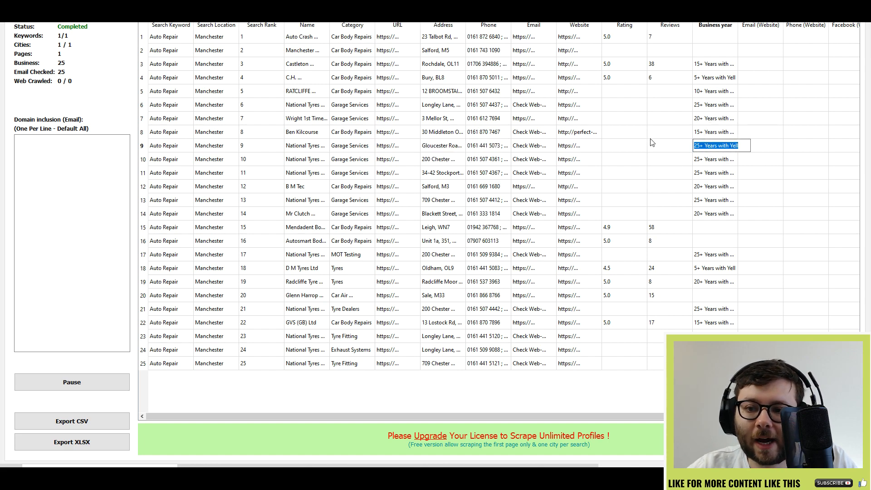
pyautogui.click(578, 186)
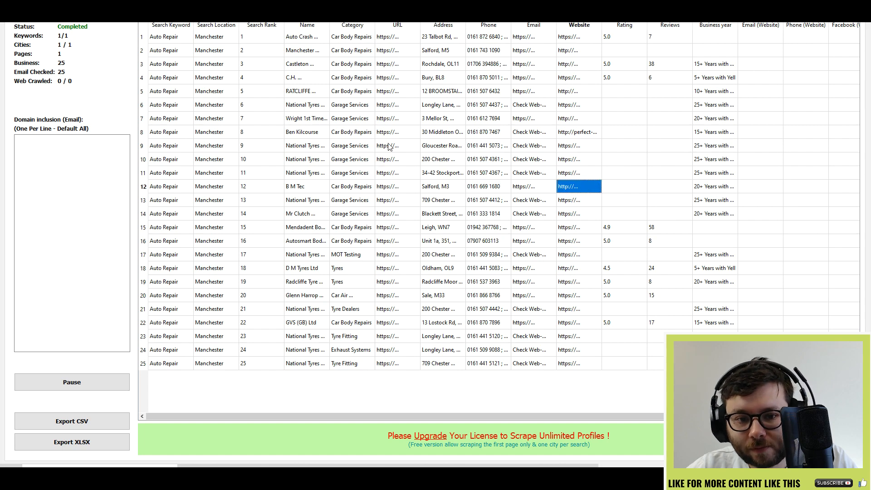
pyautogui.moveTo(423, 403)
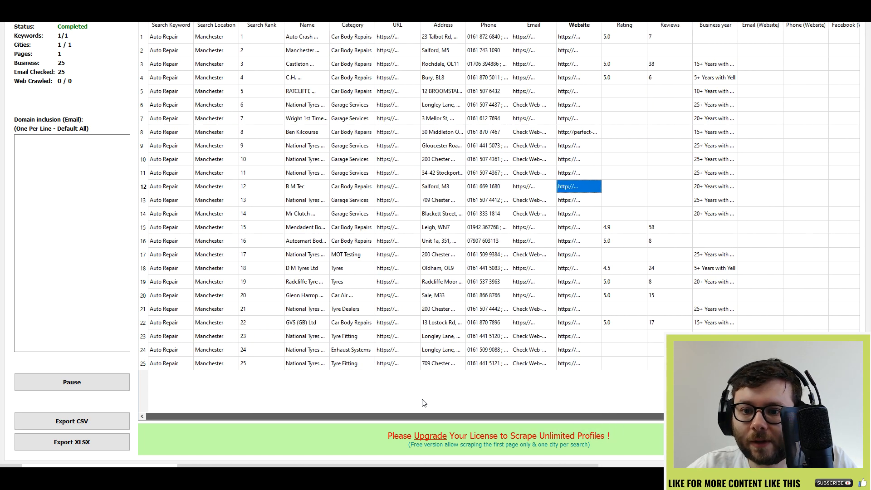
pyautogui.click(488, 322)
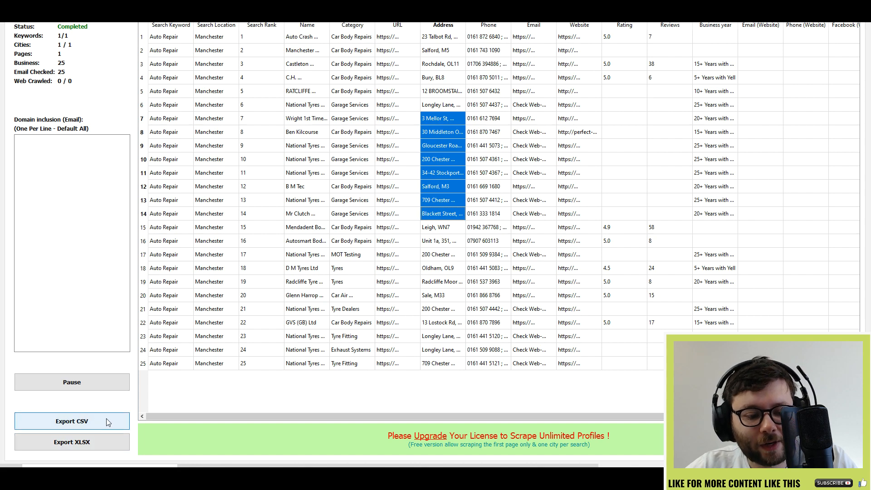
# Export the 25 results as example.csv saved to the desktop.
pyautogui.click(72, 421)
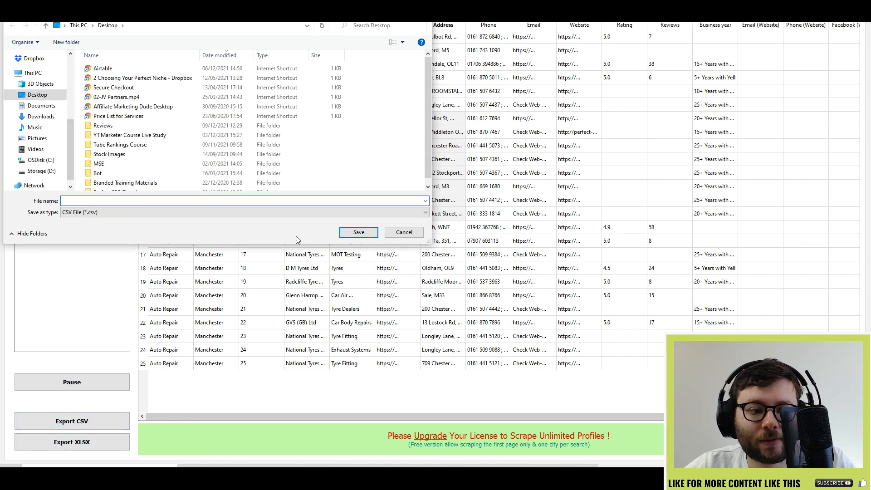
pyautogui.write('examp')
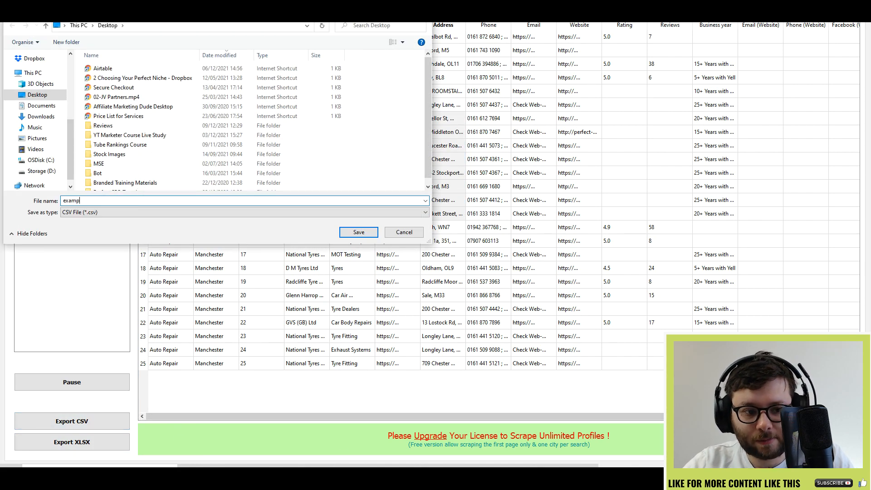
pyautogui.click(359, 232)
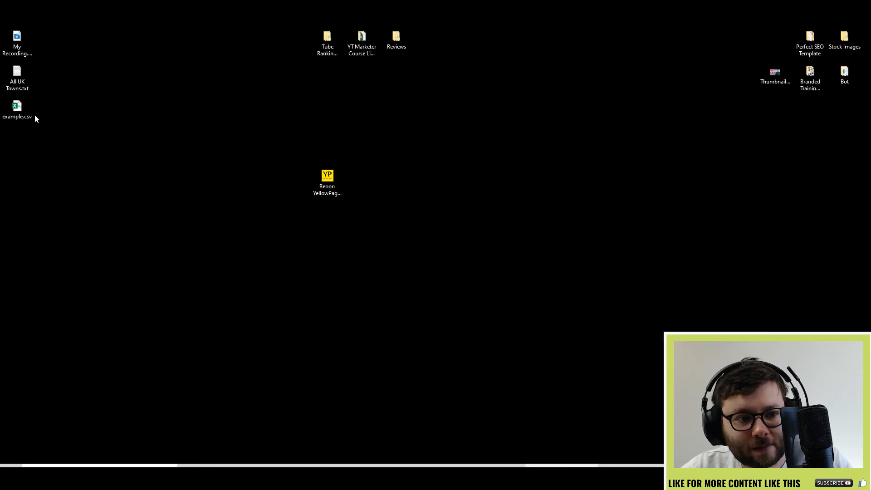
# Open example.csv from the desktop in Excel.
pyautogui.doubleClick(17, 105)
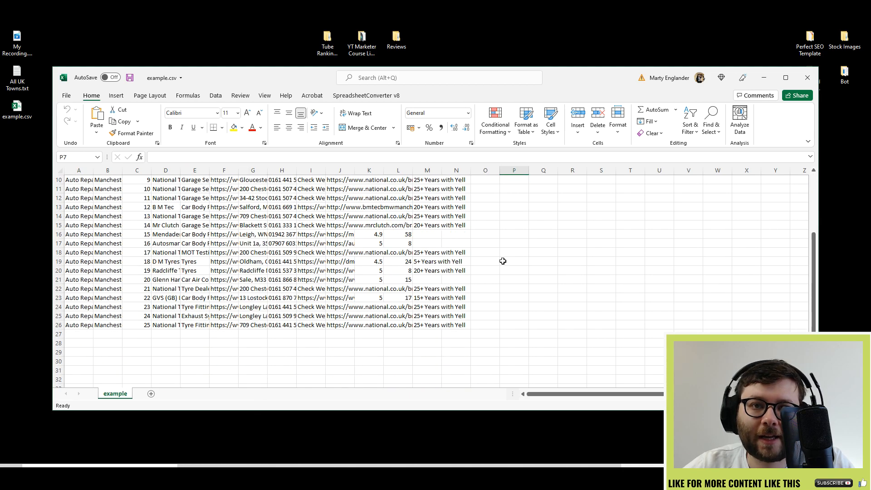
pyautogui.moveTo(608, 234)
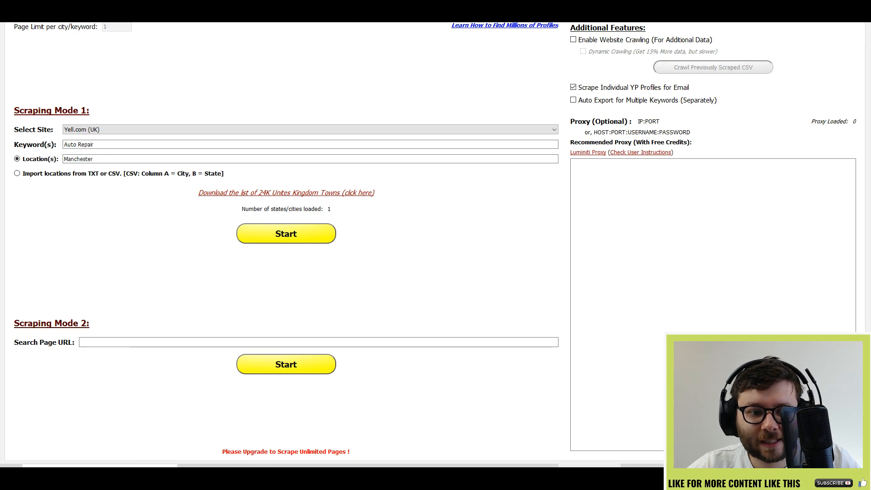
# Return to the scraper's Results table of 25 Manchester businesses.
pyautogui.click(285, 233)
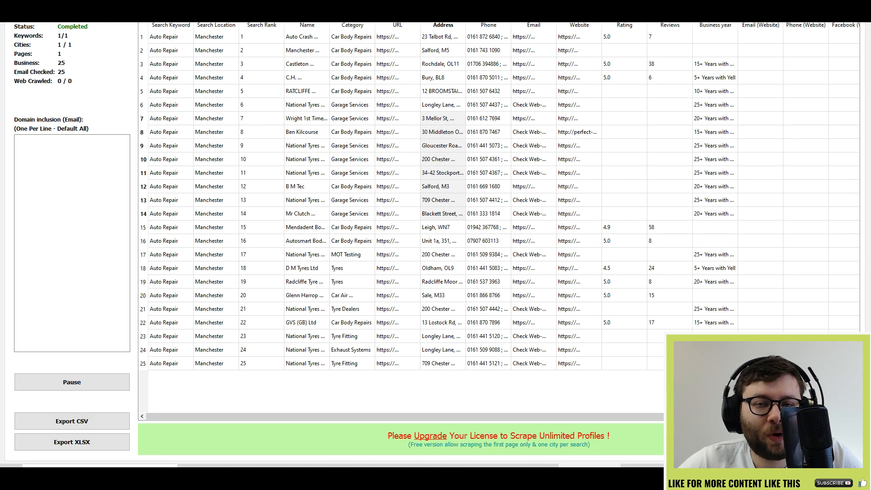